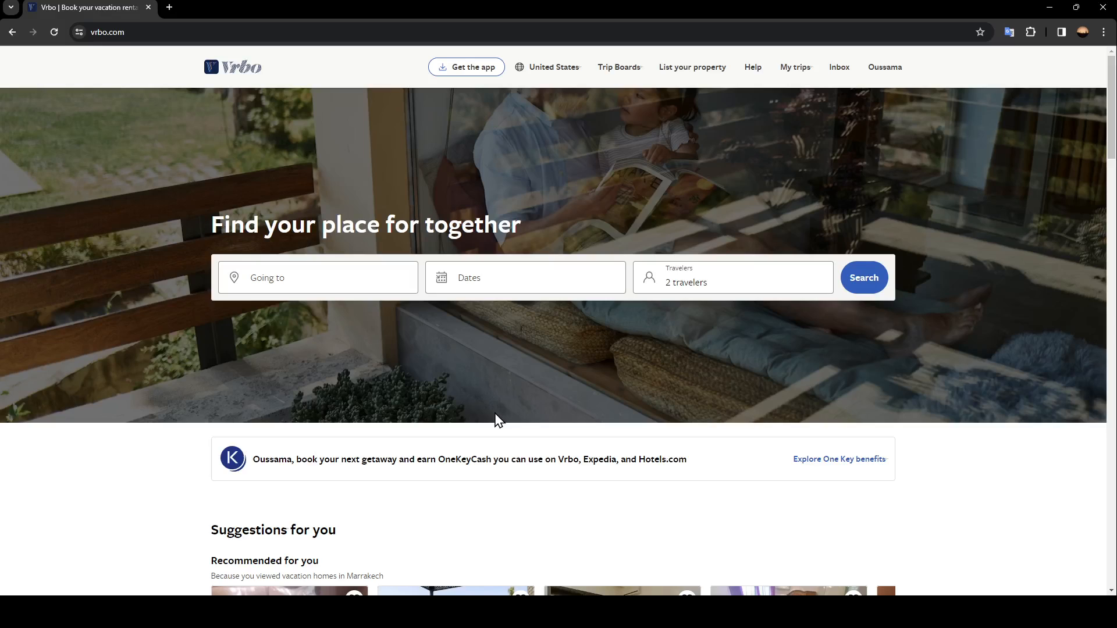
pyautogui.moveTo(272, 202)
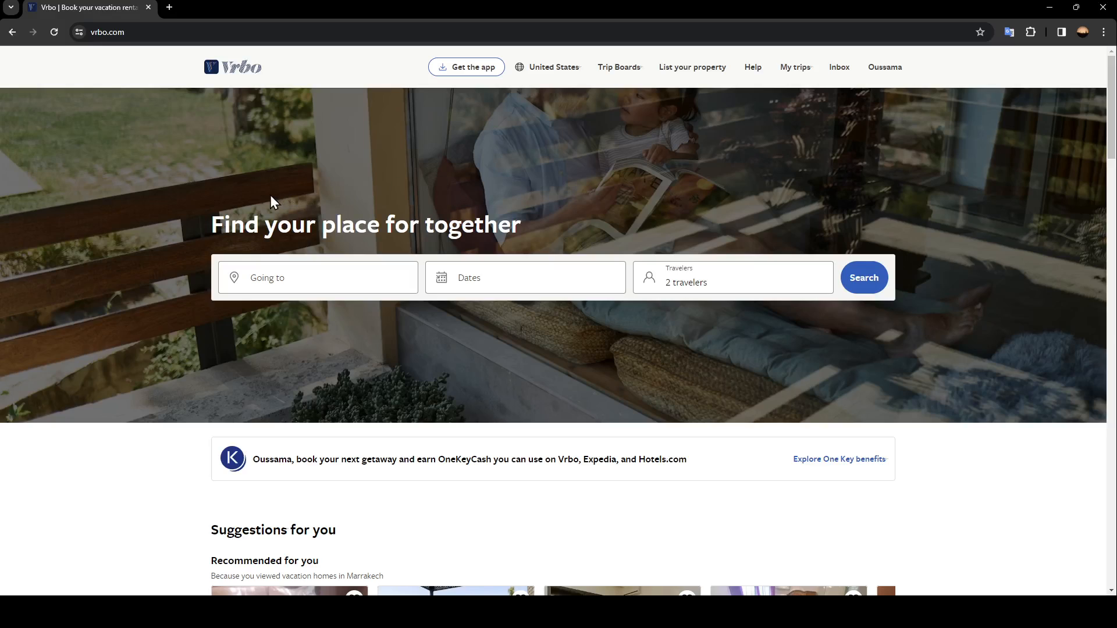
pyautogui.moveTo(137, 179)
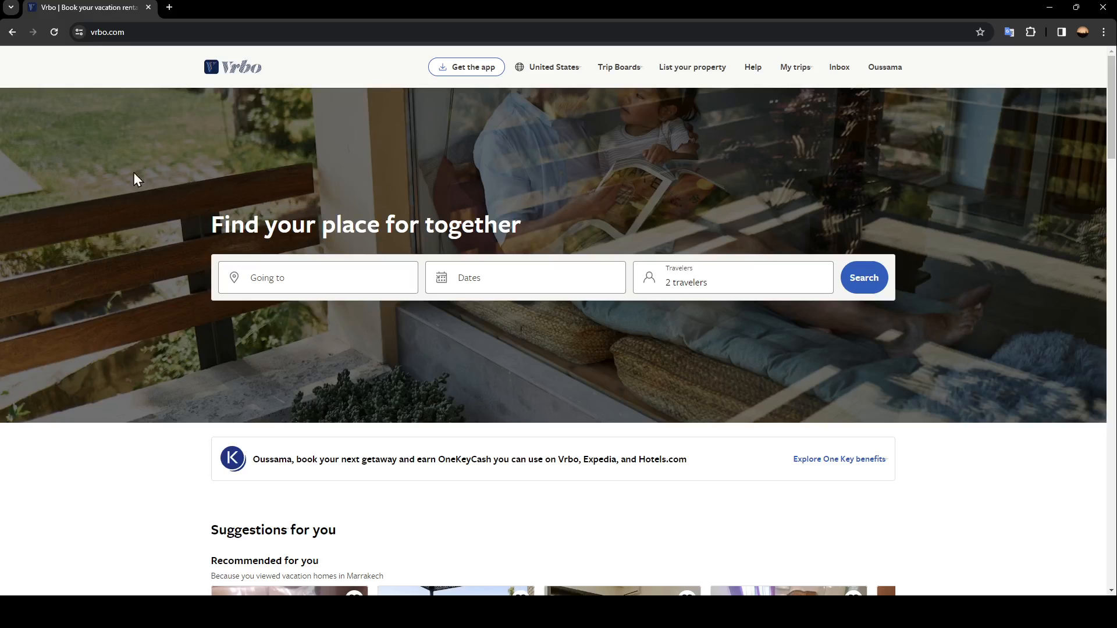
pyautogui.moveTo(425, 305)
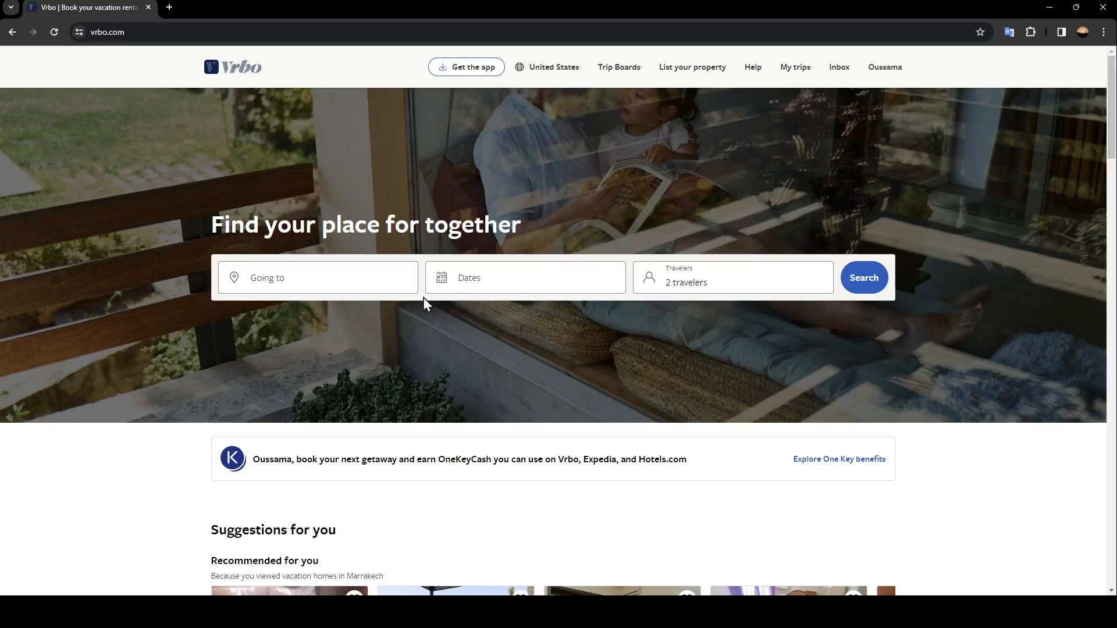
pyautogui.moveTo(270, 237)
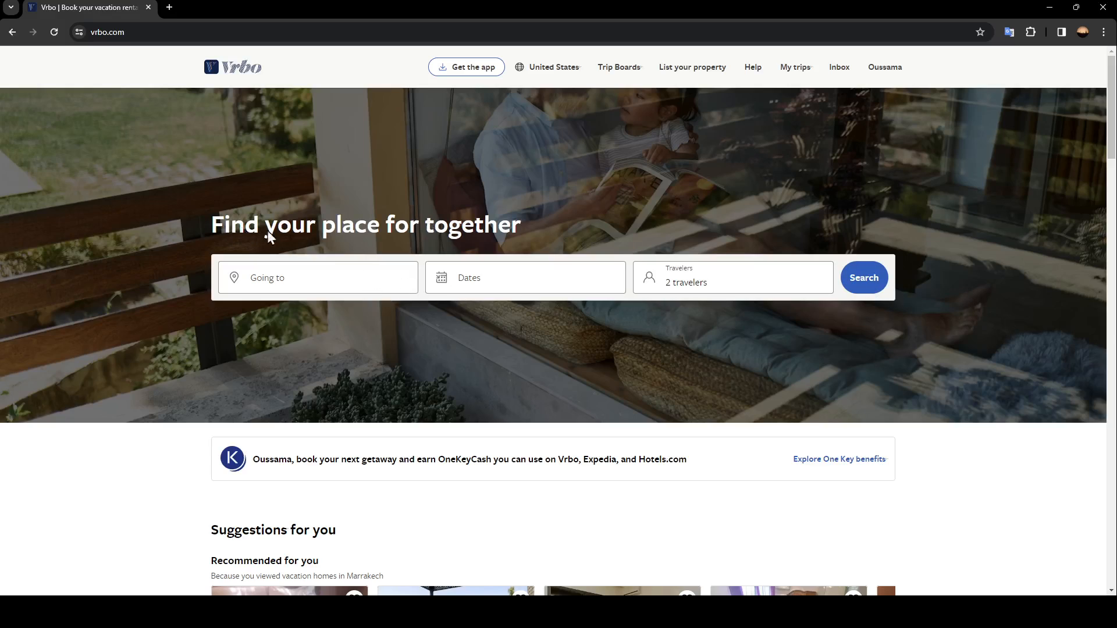
pyautogui.moveTo(908, 262)
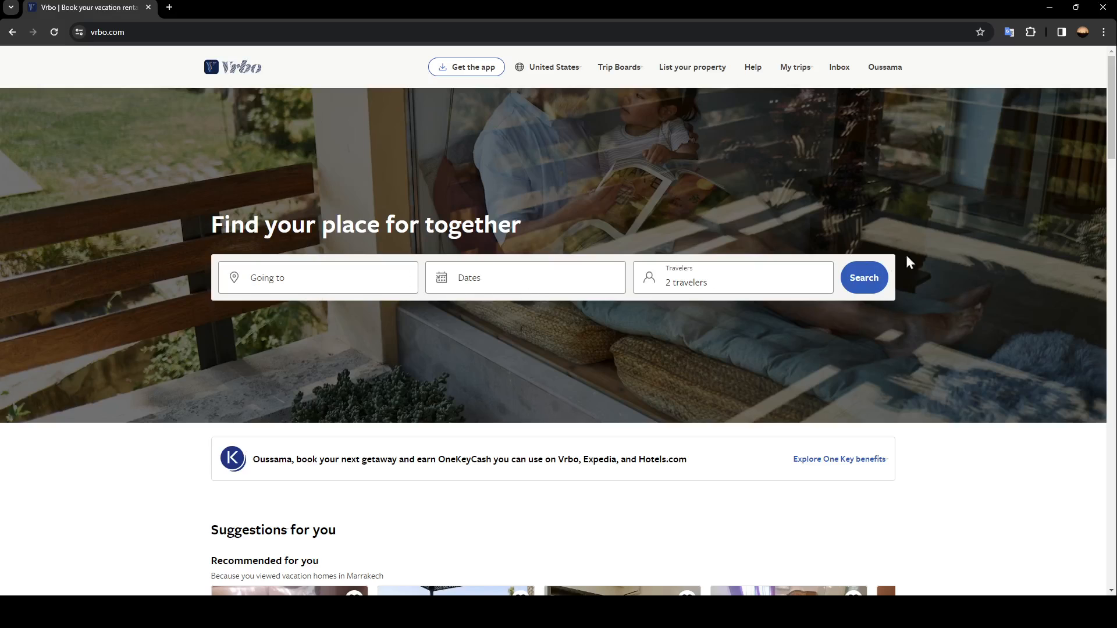
pyautogui.moveTo(414, 267)
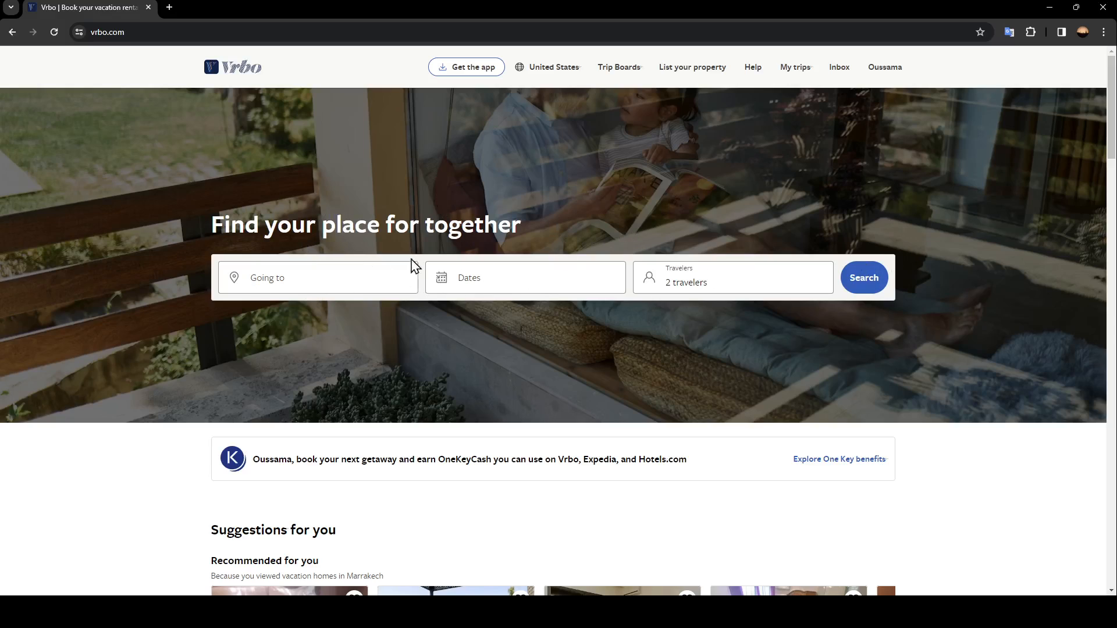
pyautogui.moveTo(629, 330)
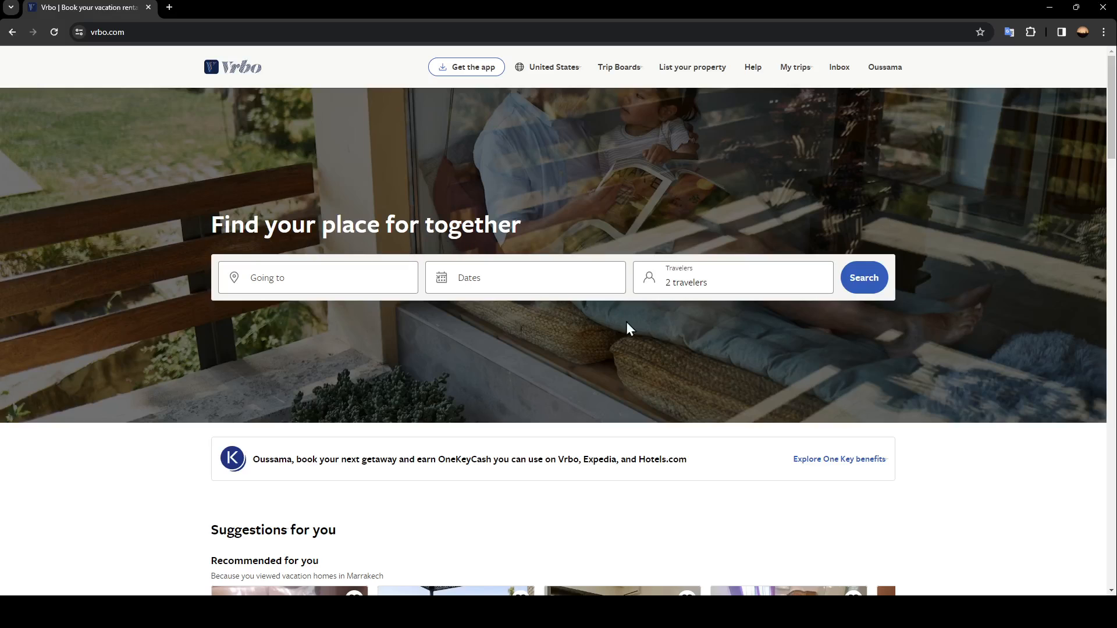
pyautogui.moveTo(1063, 98)
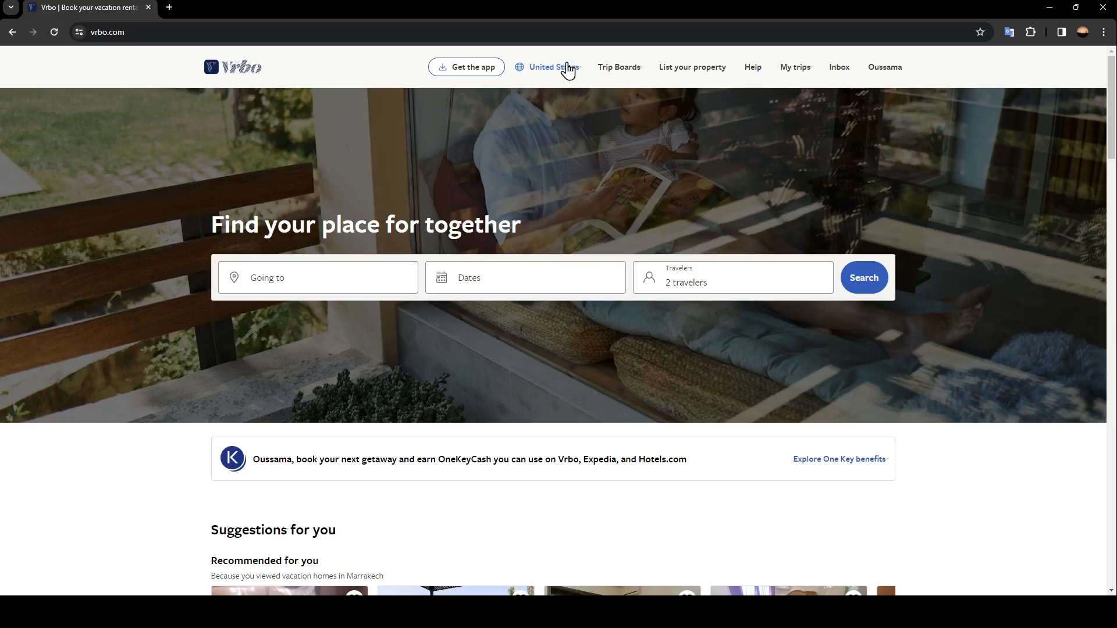
pyautogui.moveTo(619, 70)
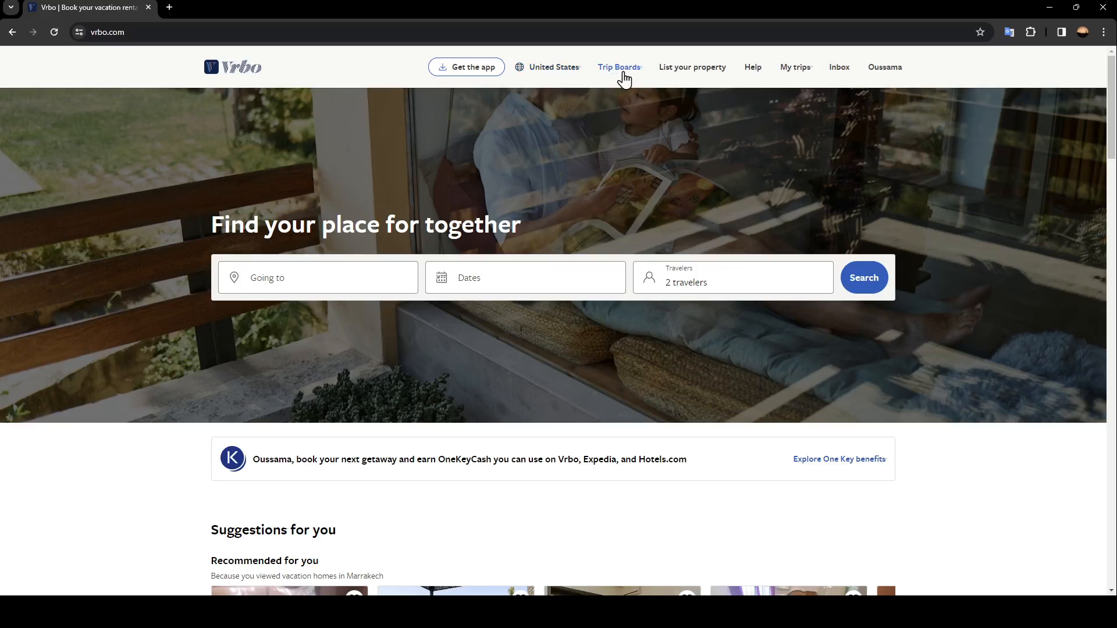
pyautogui.moveTo(700, 80)
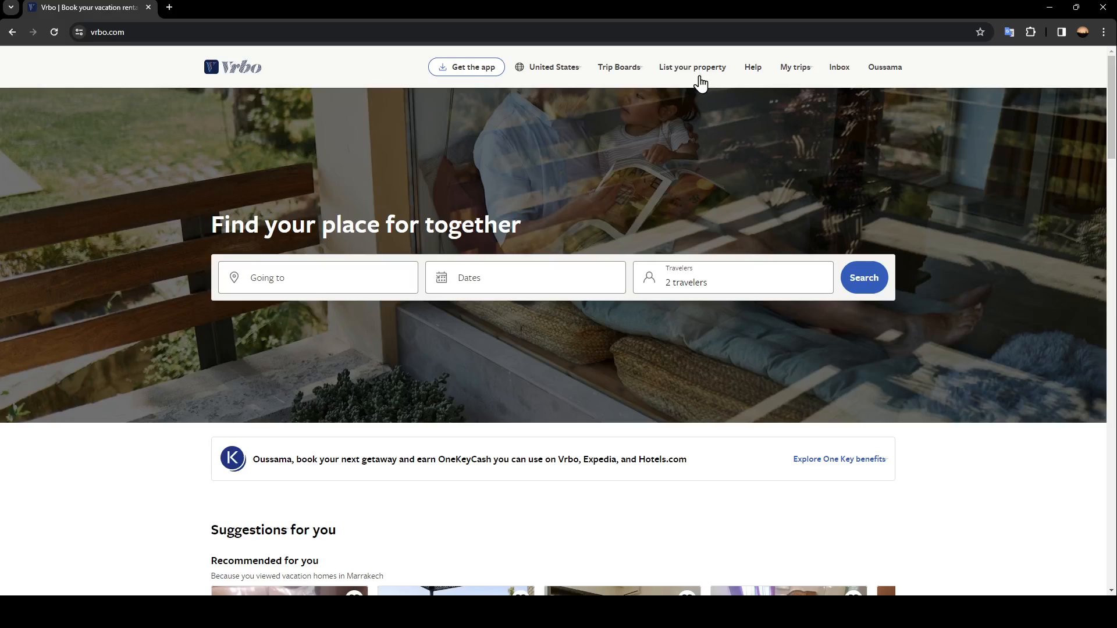
pyautogui.moveTo(839, 75)
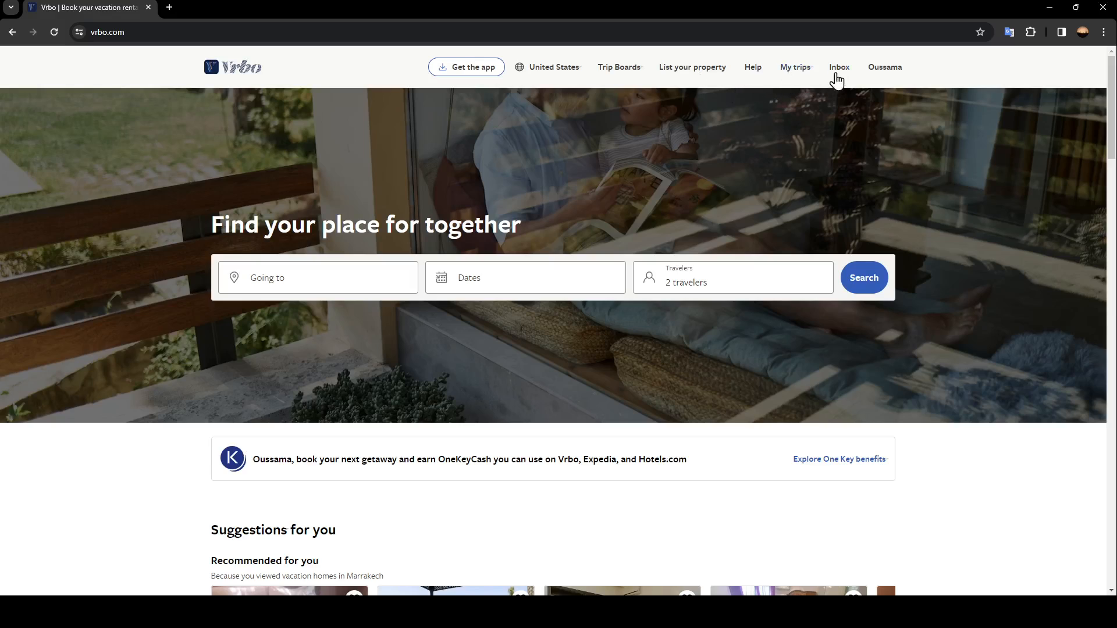
pyautogui.moveTo(884, 67)
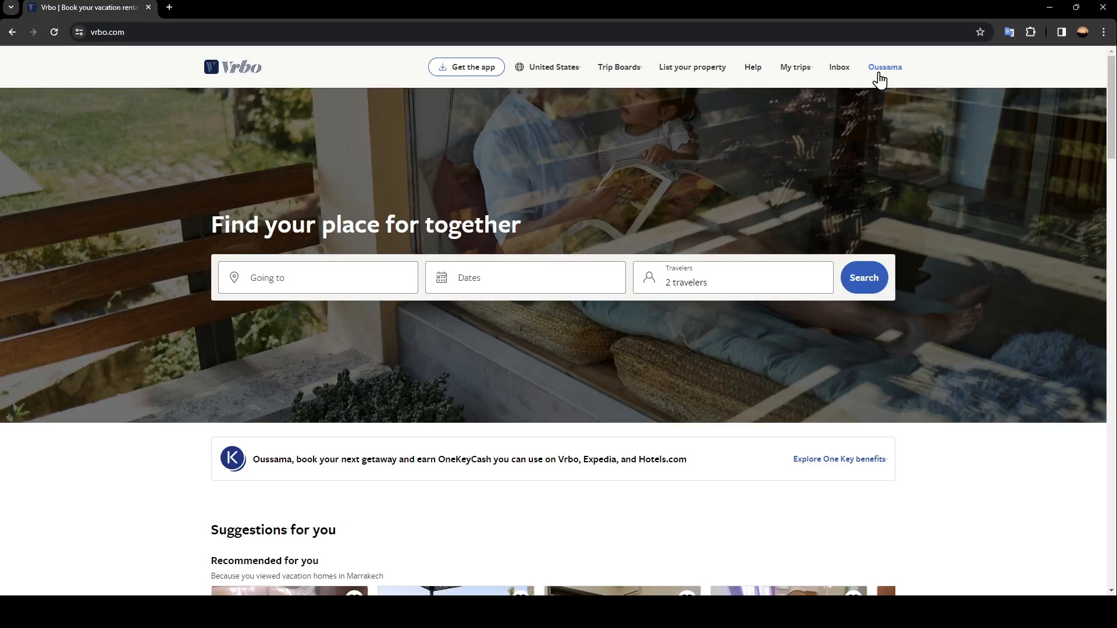
# Step: Show the account menu with the OneKeyCash balance and trips, inbox and profile links
pyautogui.click(884, 67)
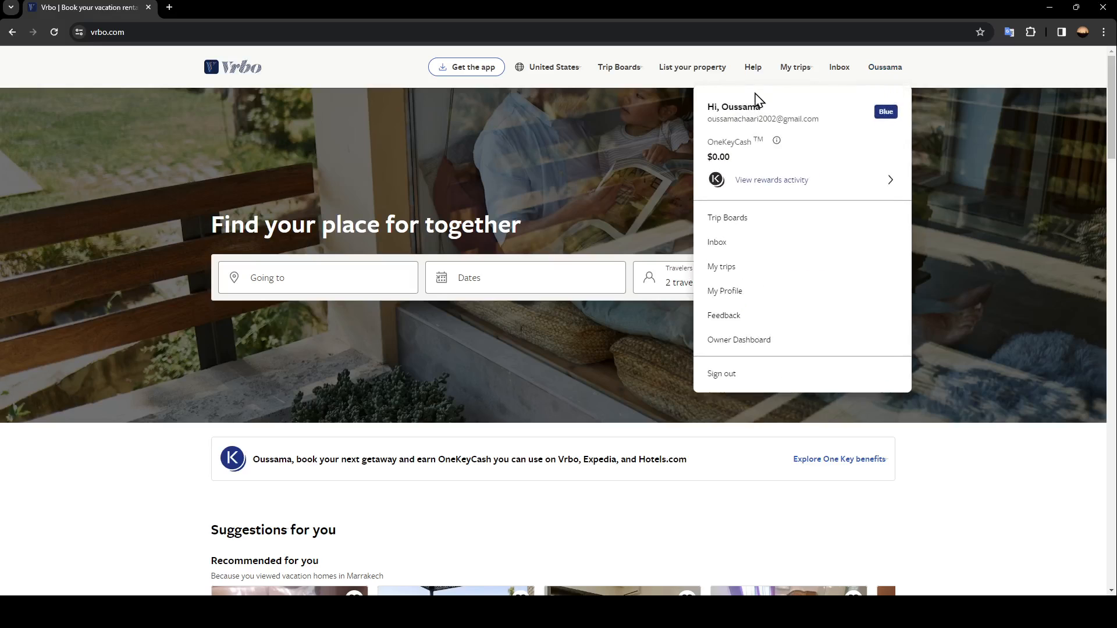
pyautogui.moveTo(767, 105)
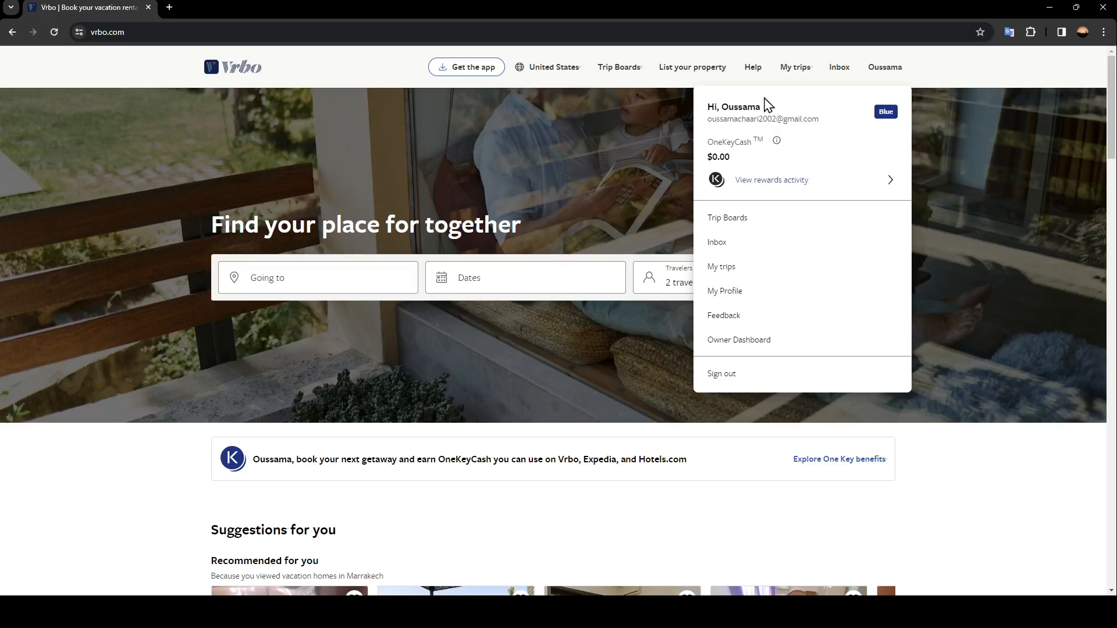
pyautogui.moveTo(734, 160)
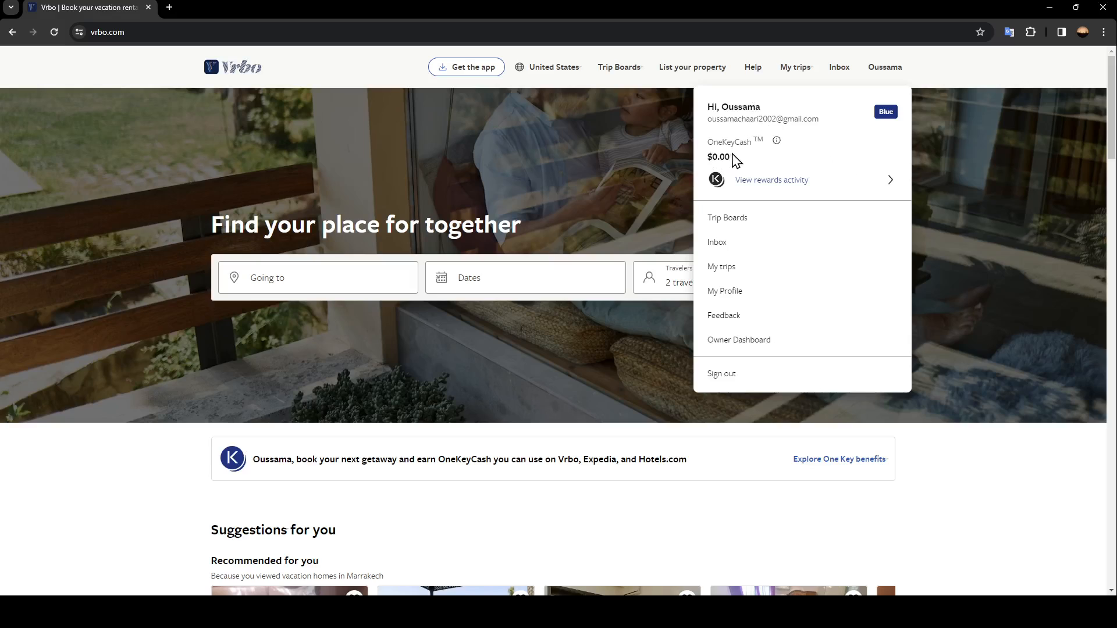
pyautogui.moveTo(770, 184)
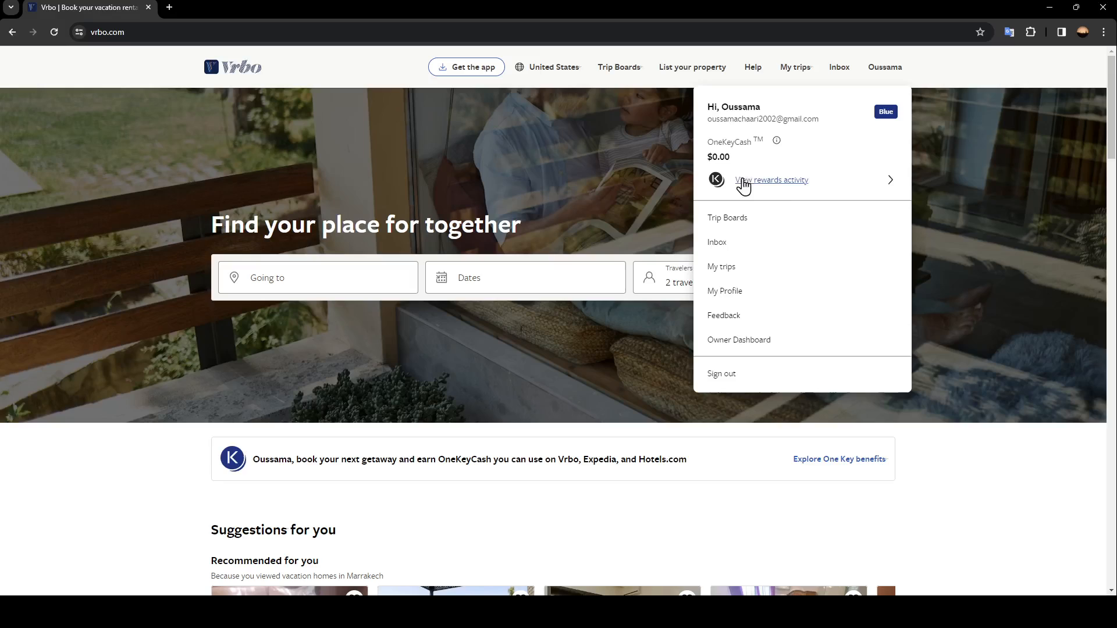
pyautogui.moveTo(763, 229)
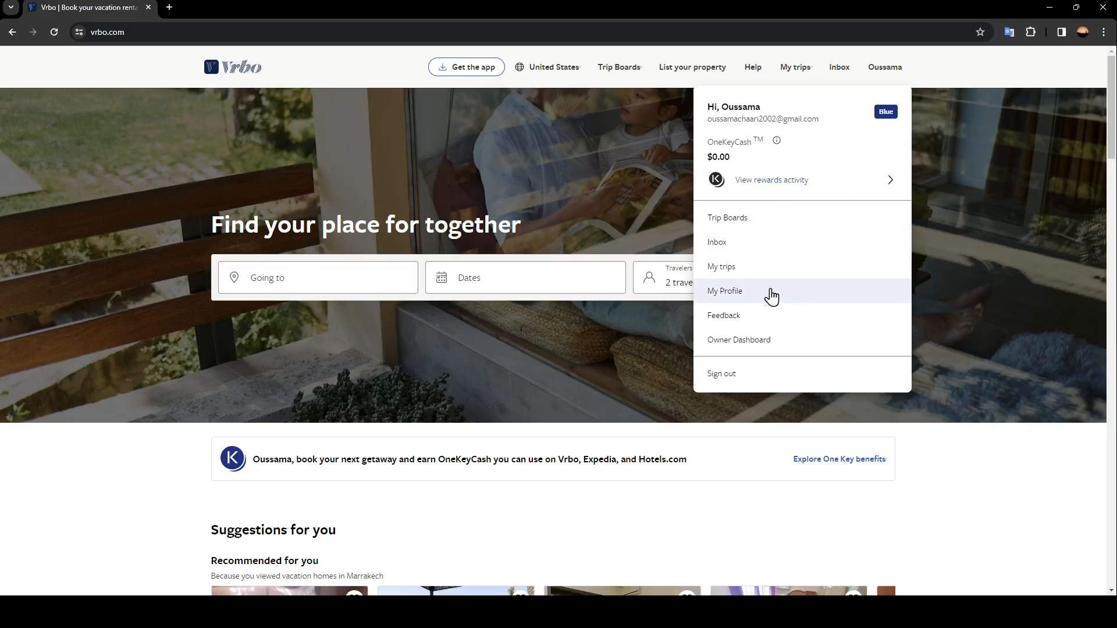
pyautogui.moveTo(748, 339)
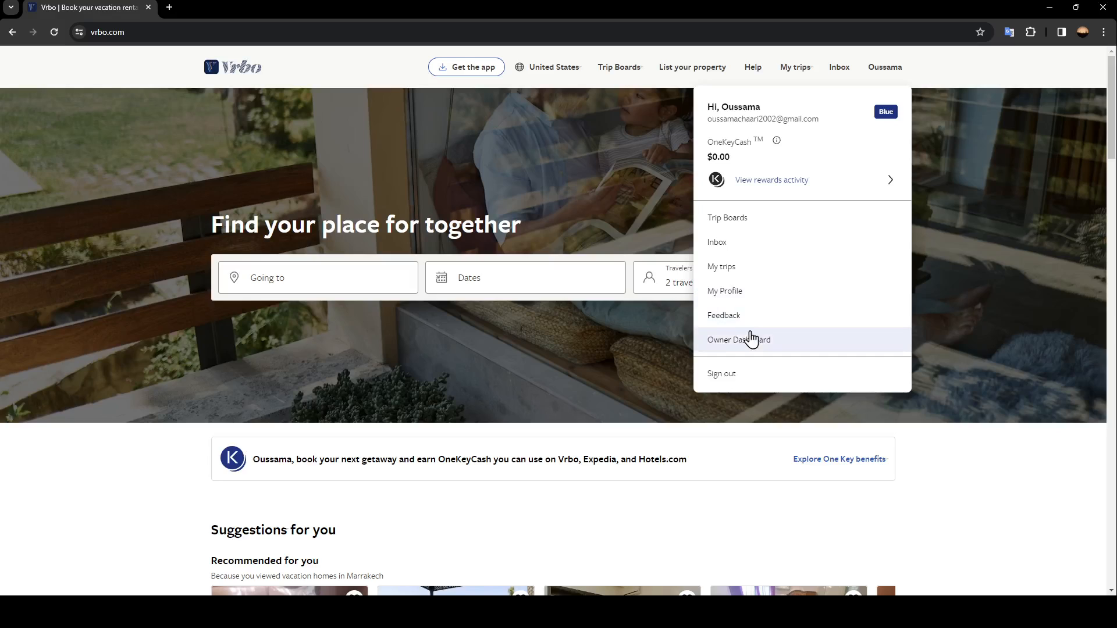
pyautogui.moveTo(720, 373)
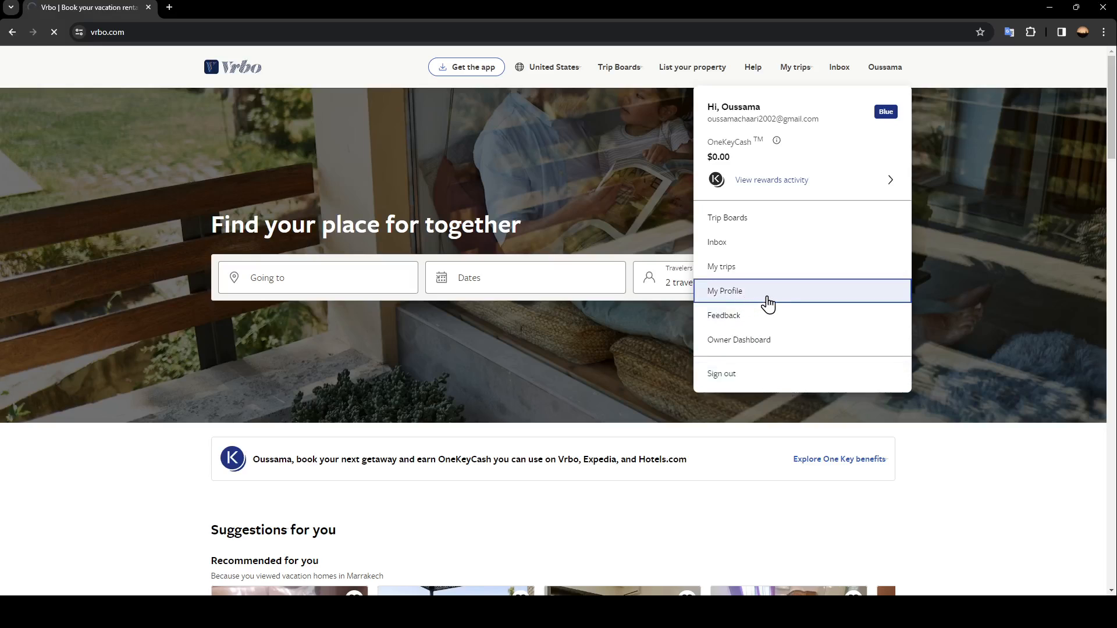
# Step: Go to the account profile page listing basic information and contact details
pyautogui.click(725, 291)
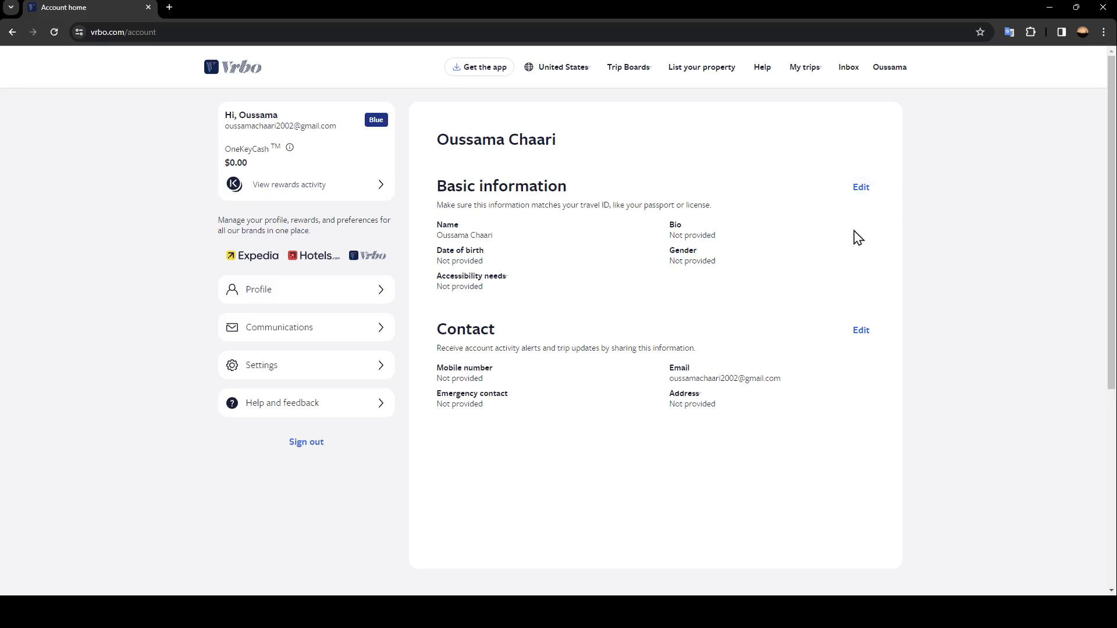
pyautogui.moveTo(452, 349)
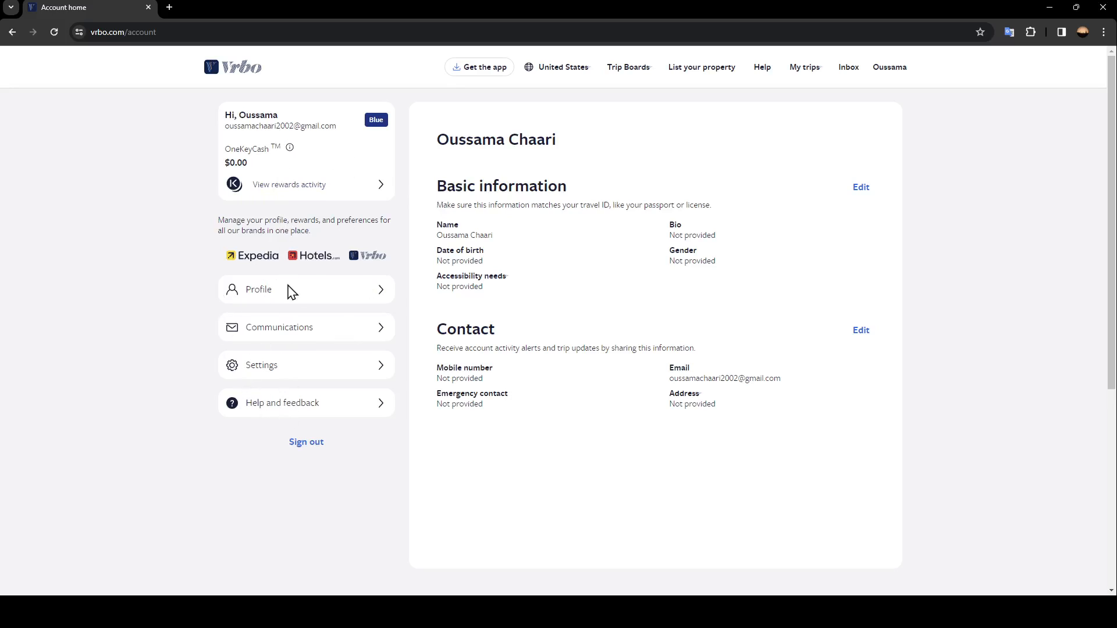
pyautogui.moveTo(271, 345)
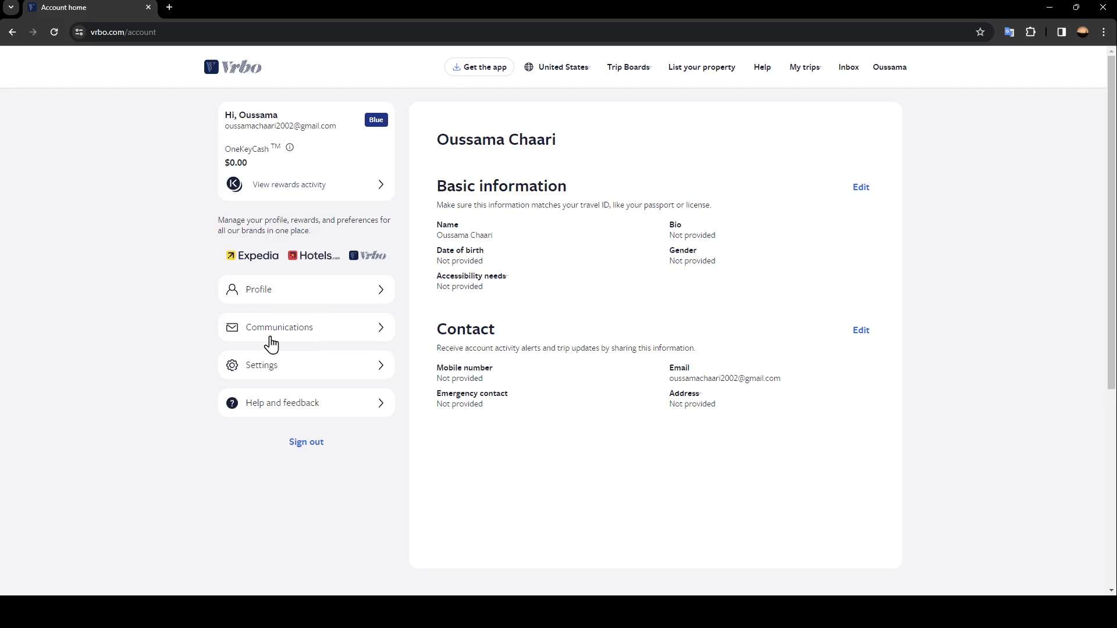
pyautogui.moveTo(378, 405)
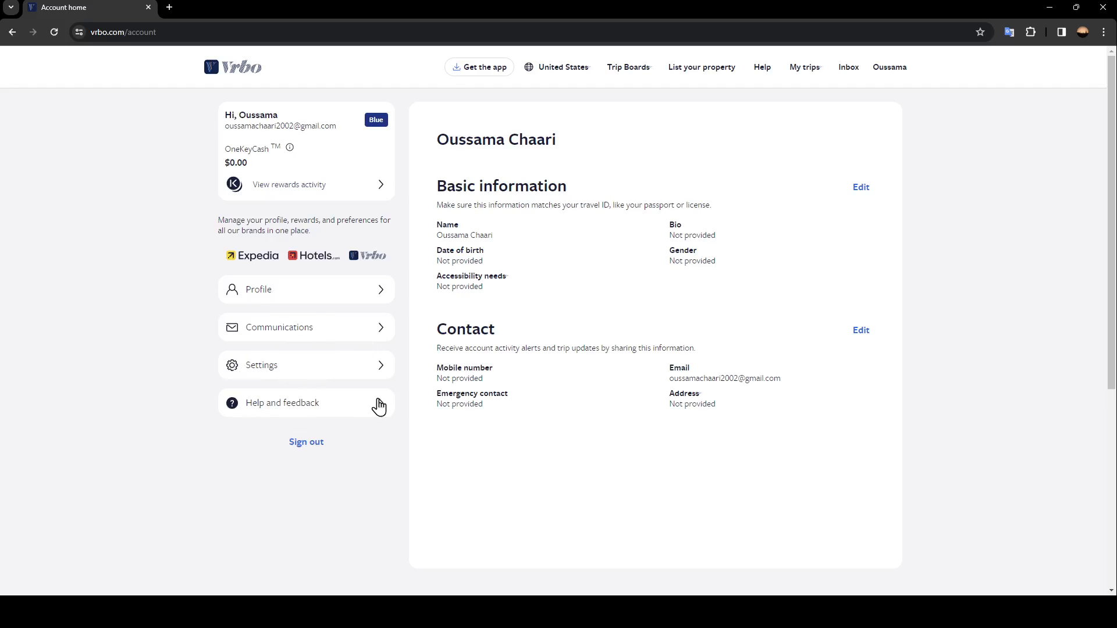
pyautogui.moveTo(334, 319)
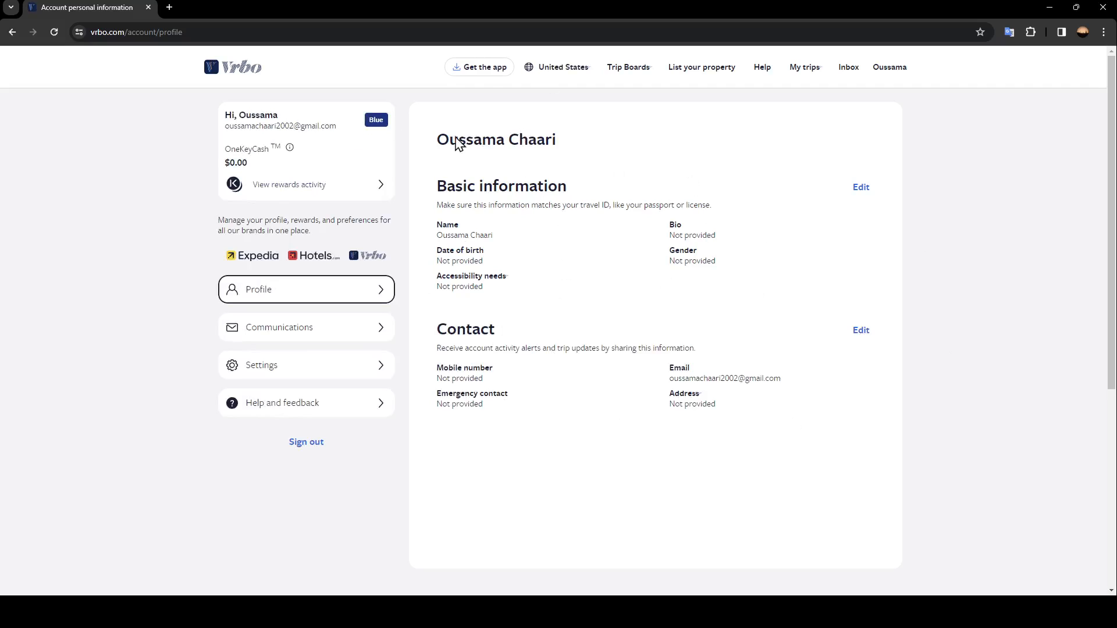
pyautogui.moveTo(539, 384)
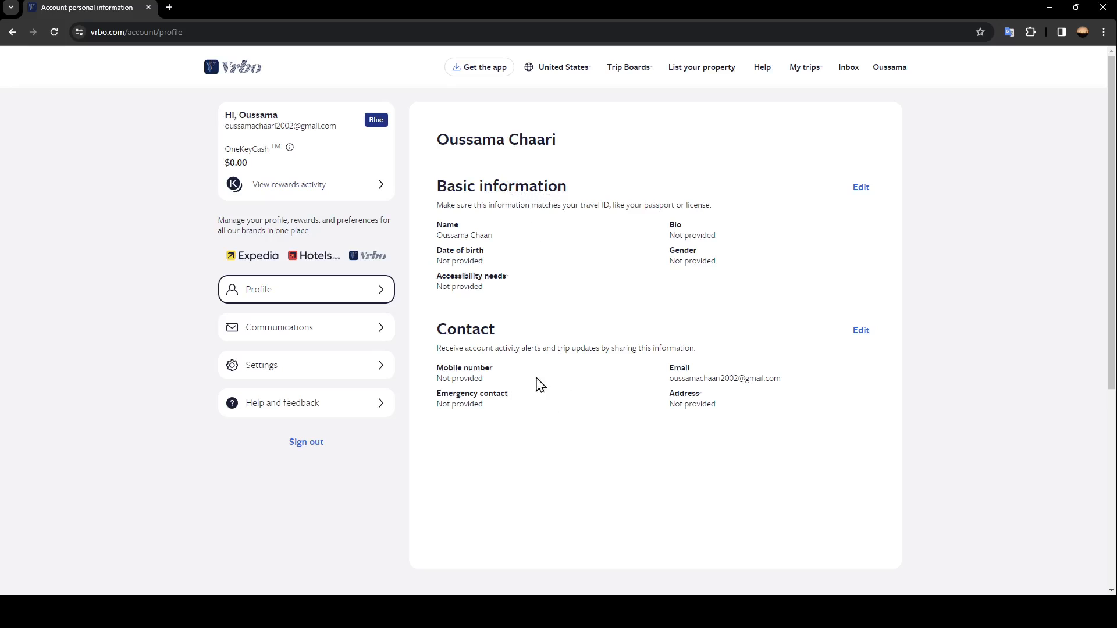
pyautogui.moveTo(446, 201)
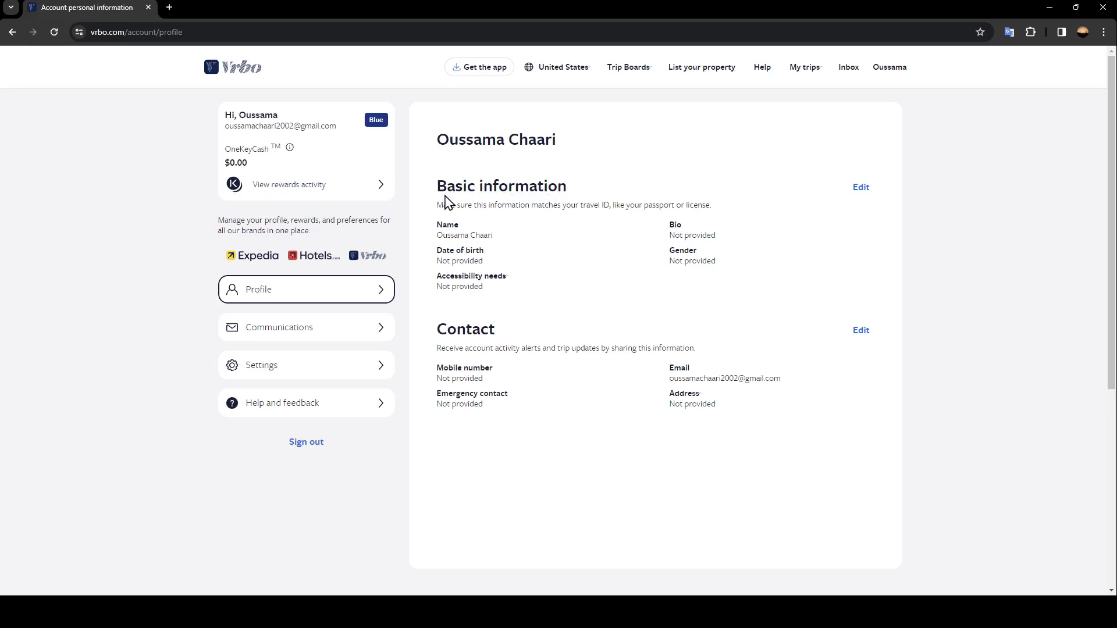
pyautogui.moveTo(643, 193)
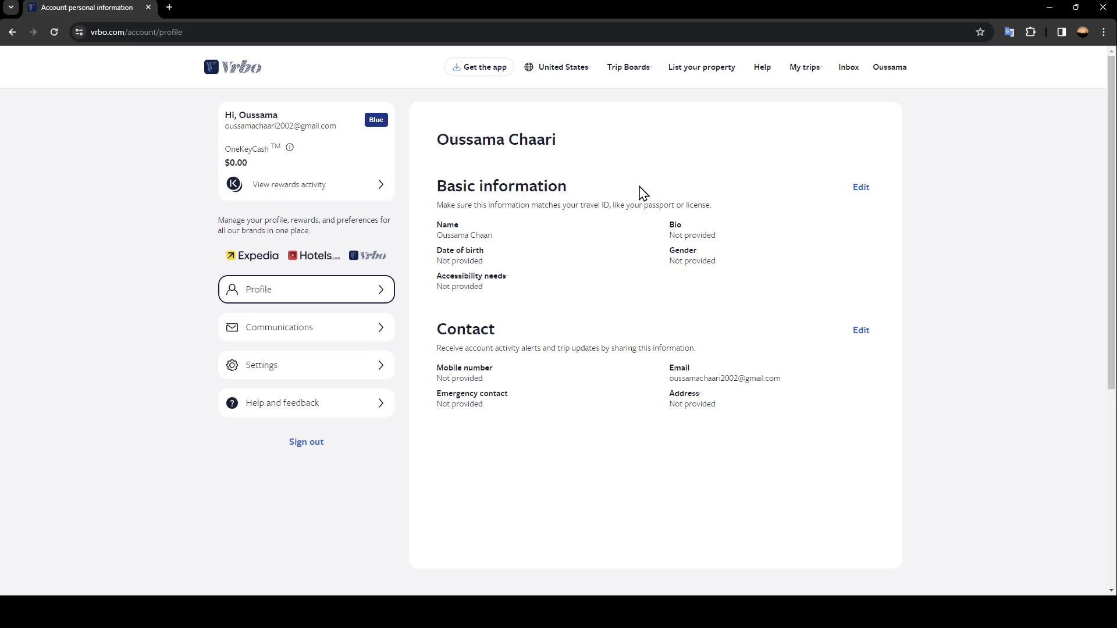
pyautogui.moveTo(463, 235)
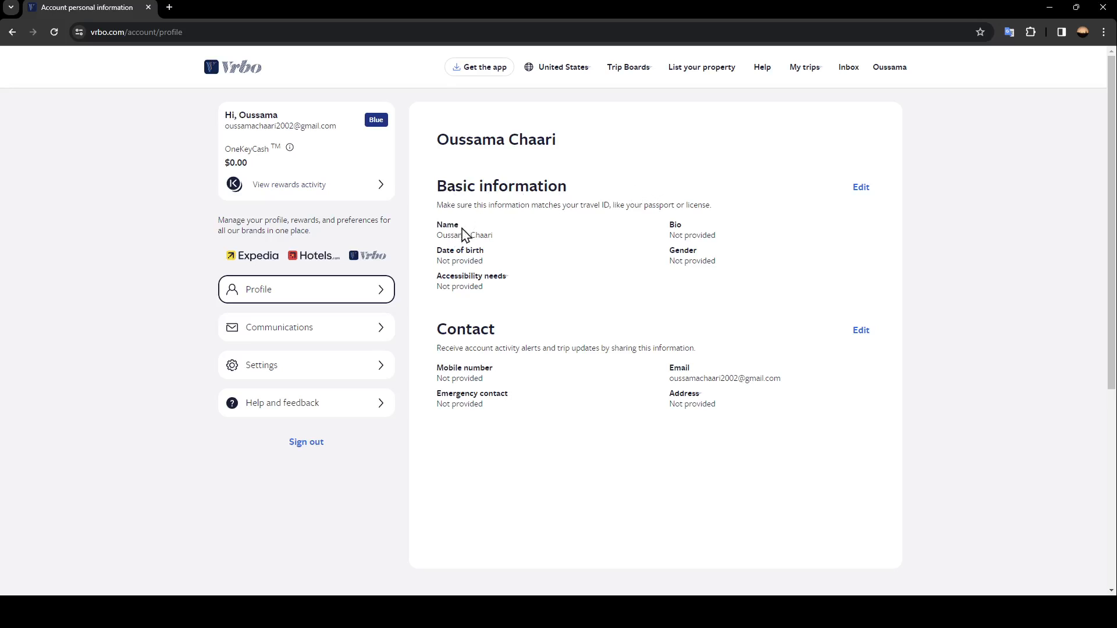
pyautogui.moveTo(693, 239)
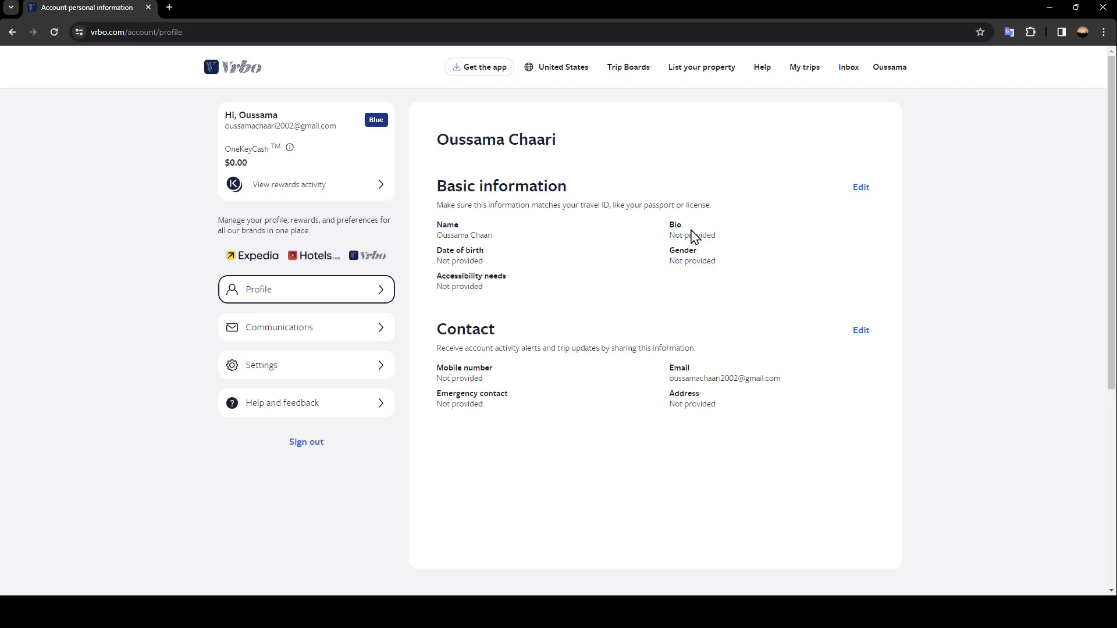
pyautogui.moveTo(477, 259)
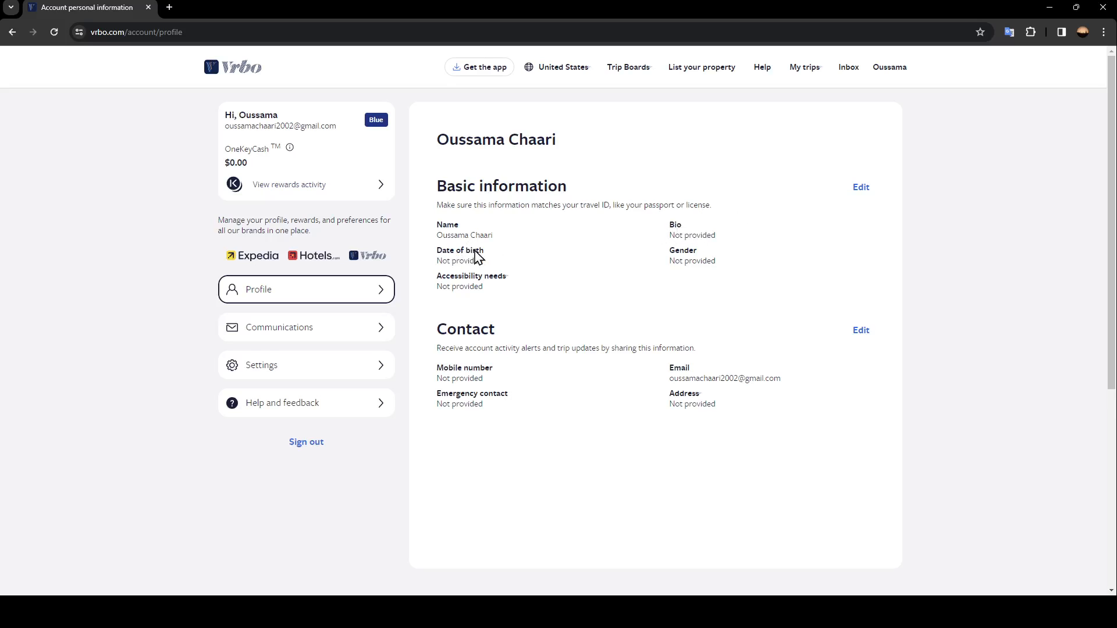
pyautogui.moveTo(645, 273)
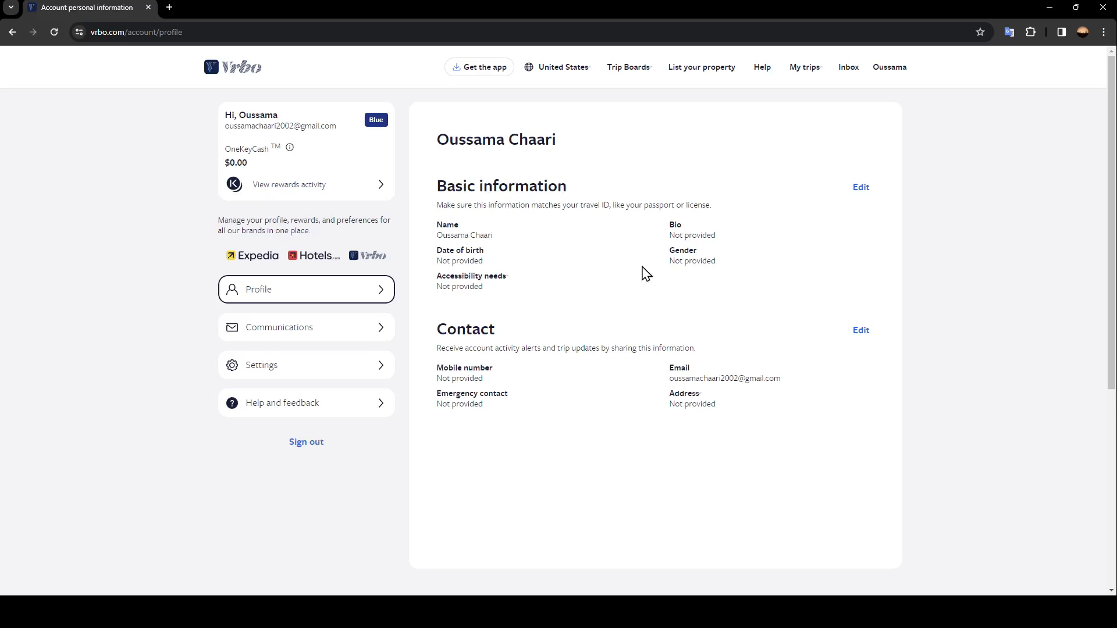
pyautogui.click(859, 188)
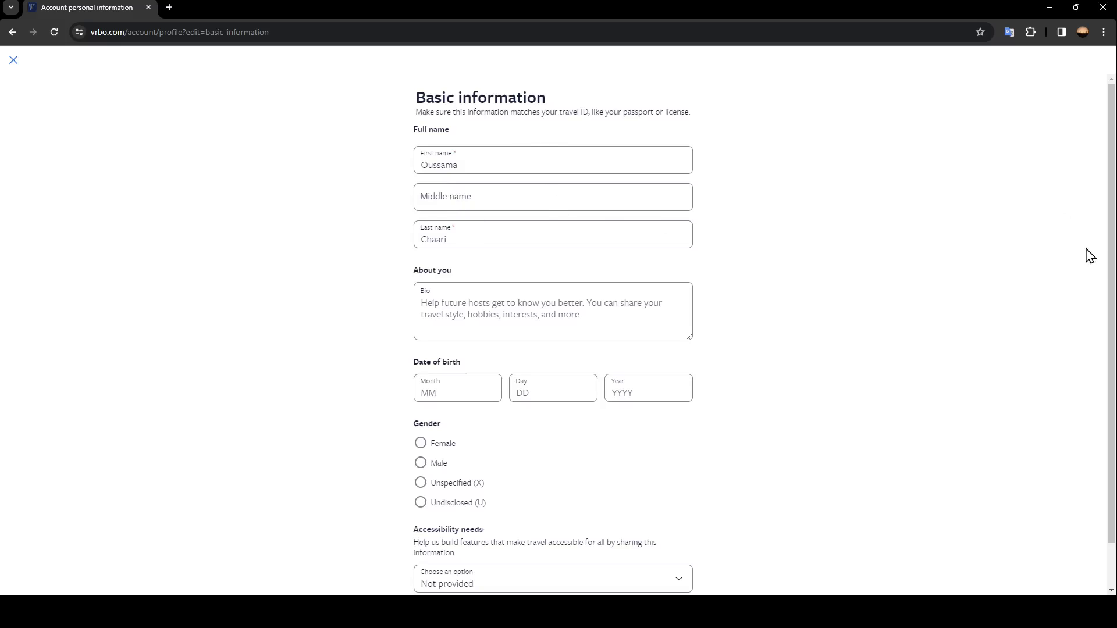
pyautogui.scroll(-3)
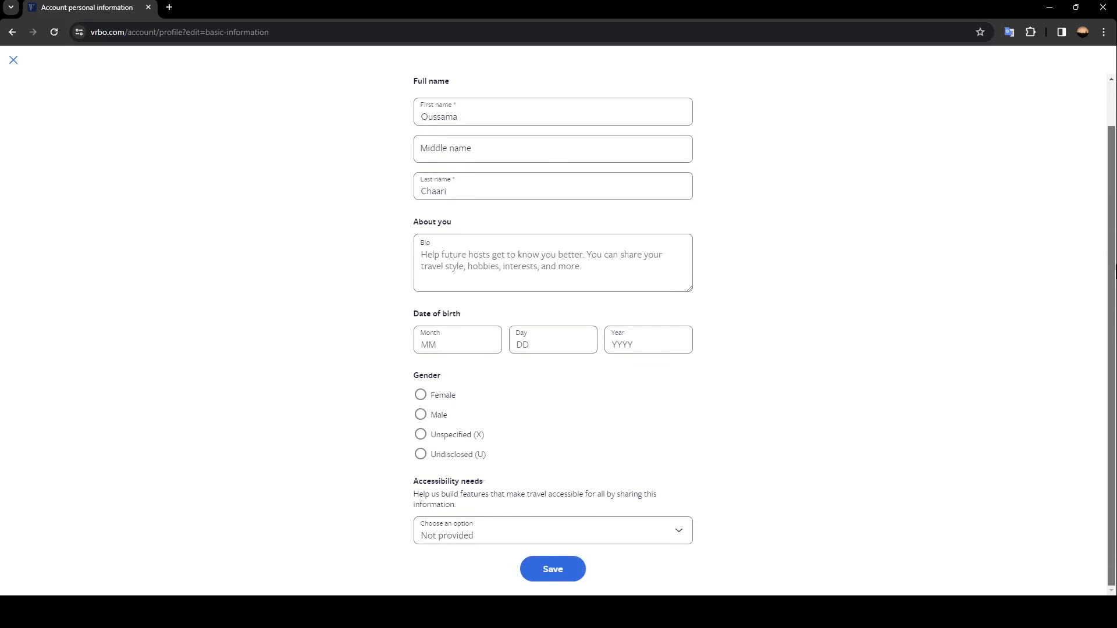
pyautogui.click(552, 569)
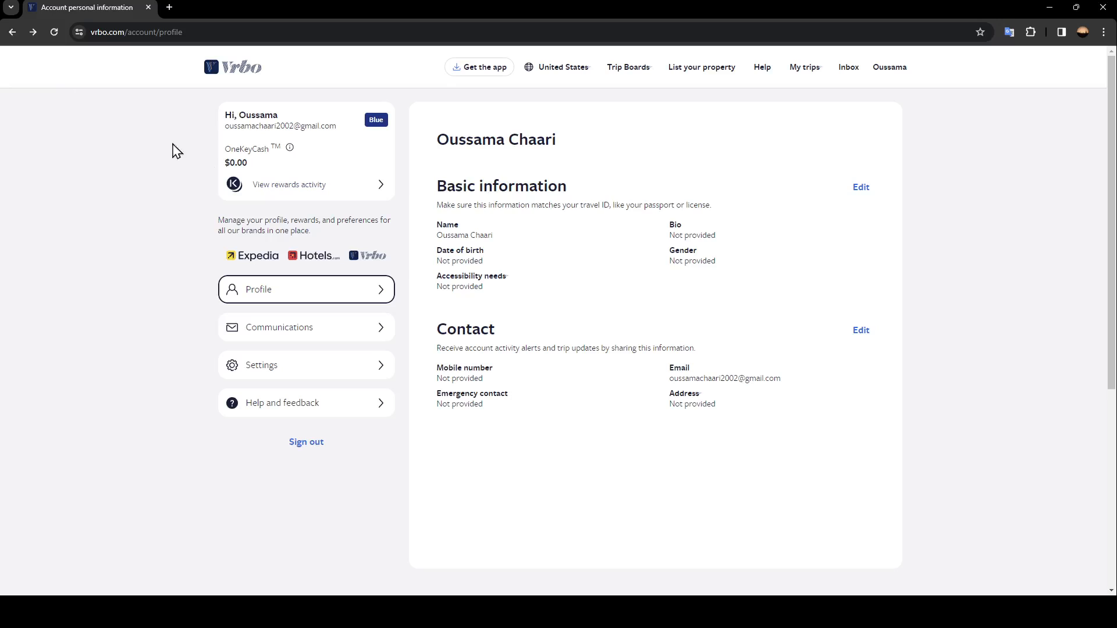
pyautogui.moveTo(500, 340)
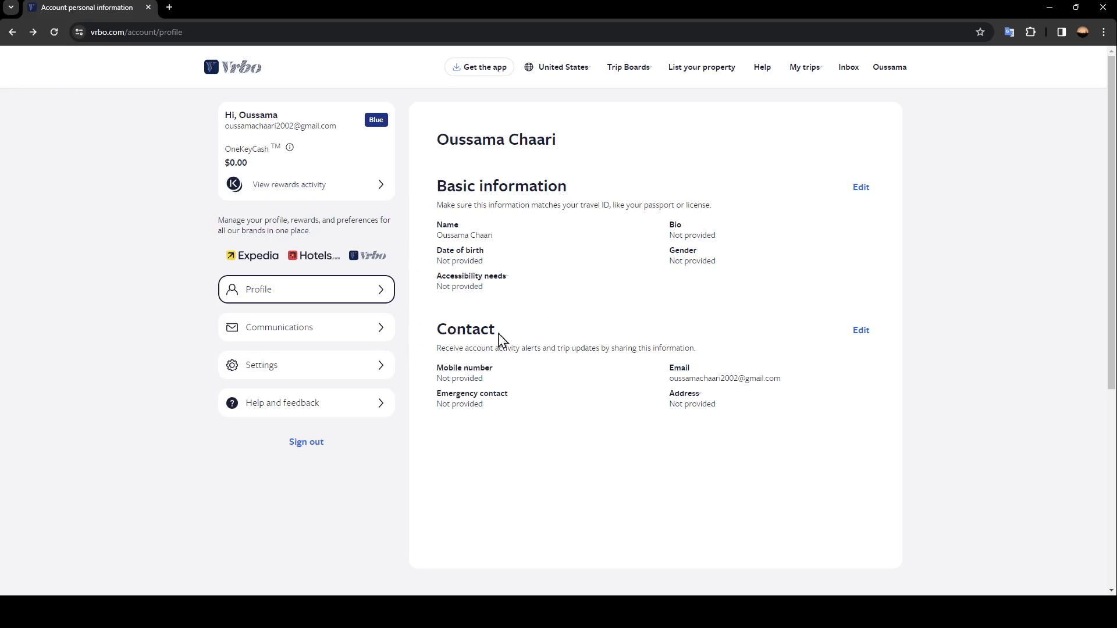
pyautogui.click(859, 329)
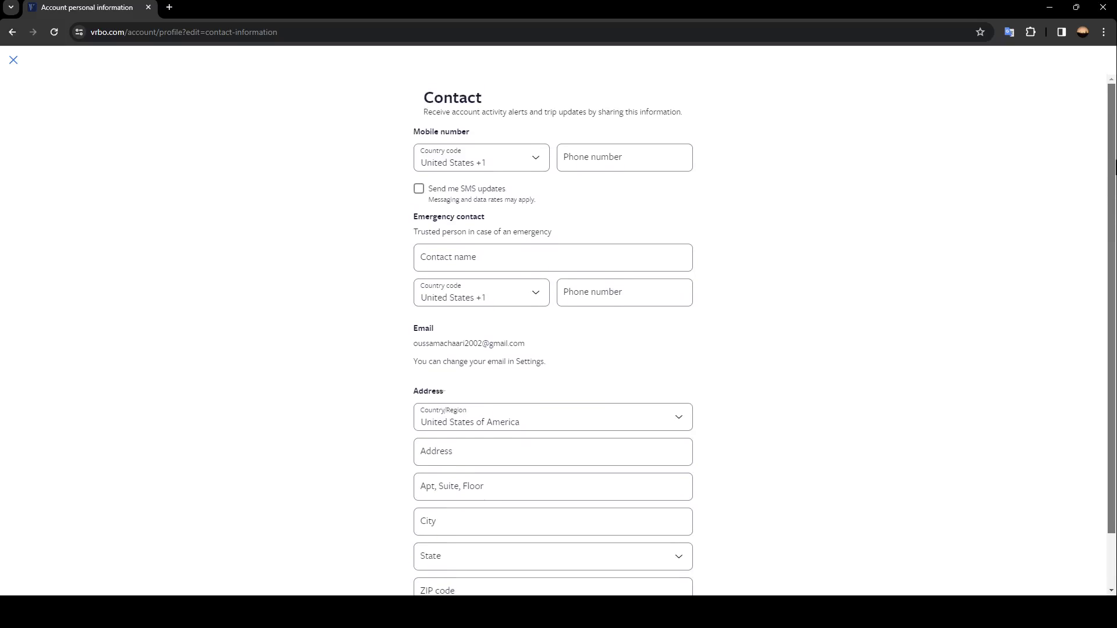
pyautogui.scroll(-3)
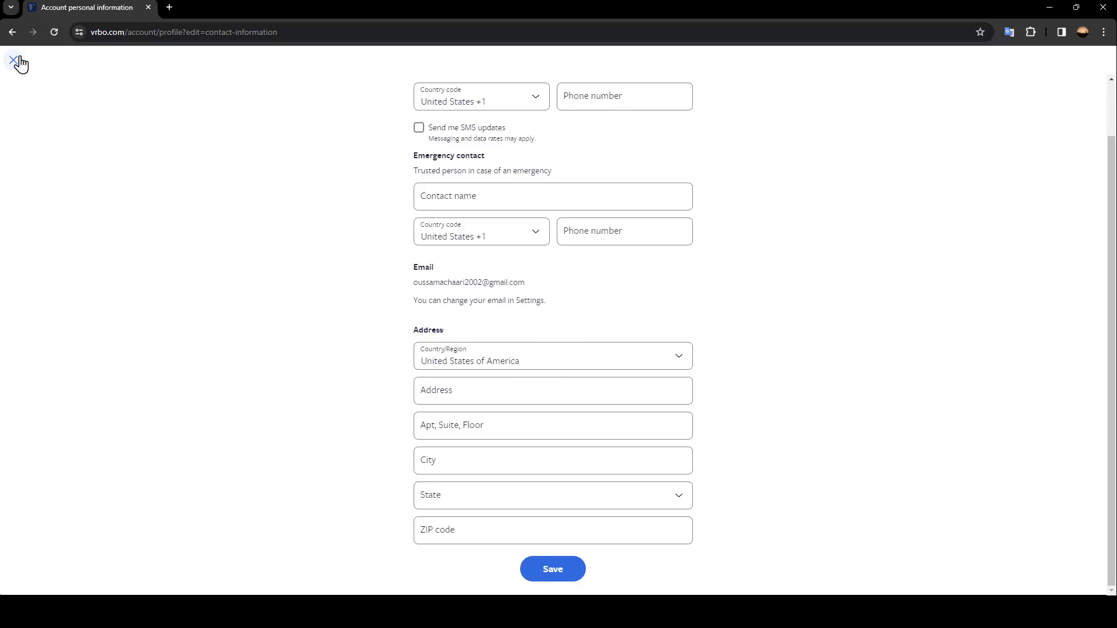
pyautogui.click(14, 62)
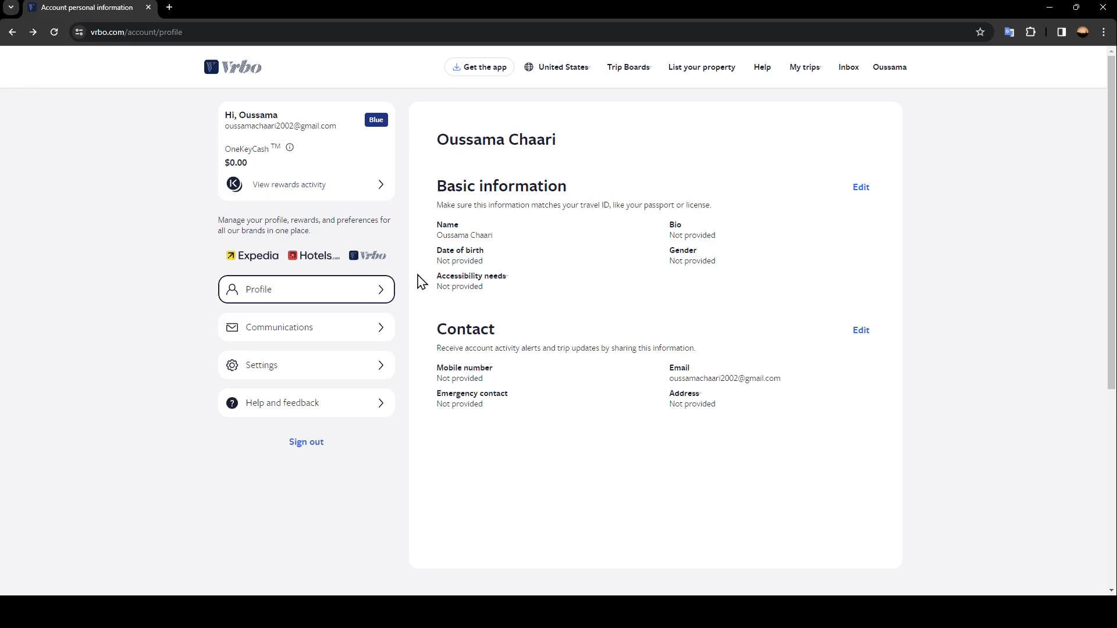
pyautogui.moveTo(713, 152)
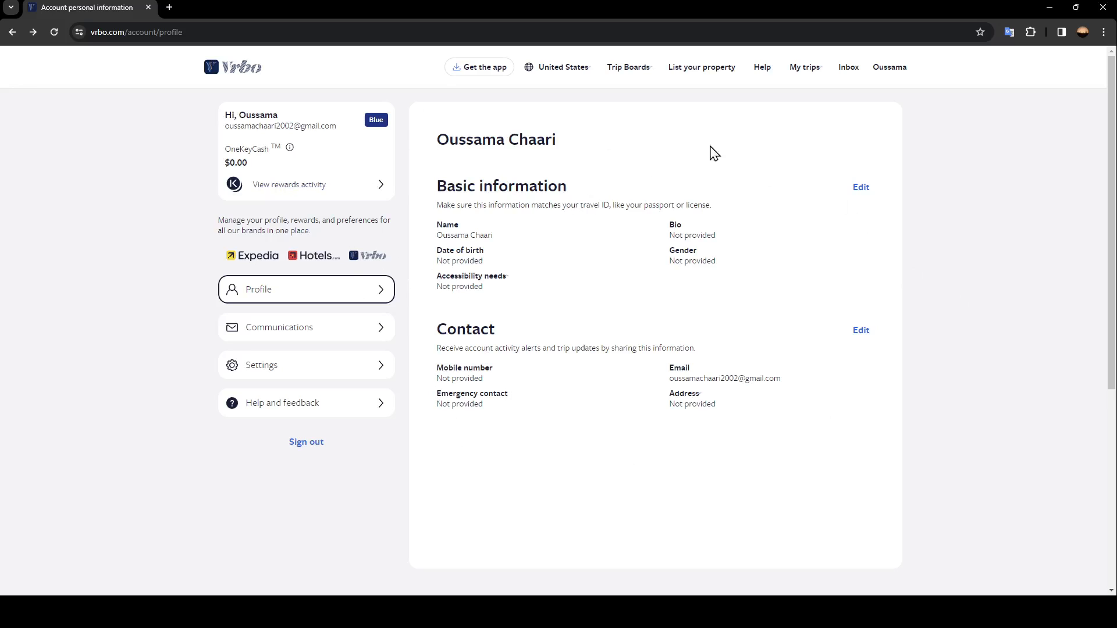
pyautogui.moveTo(926, 255)
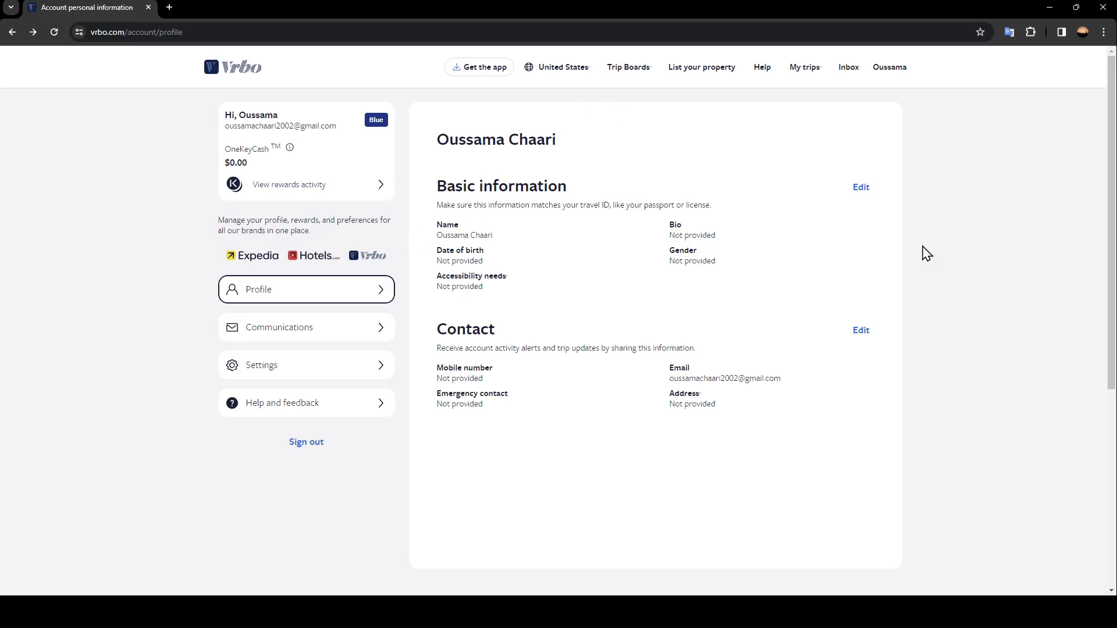
pyautogui.moveTo(548, 417)
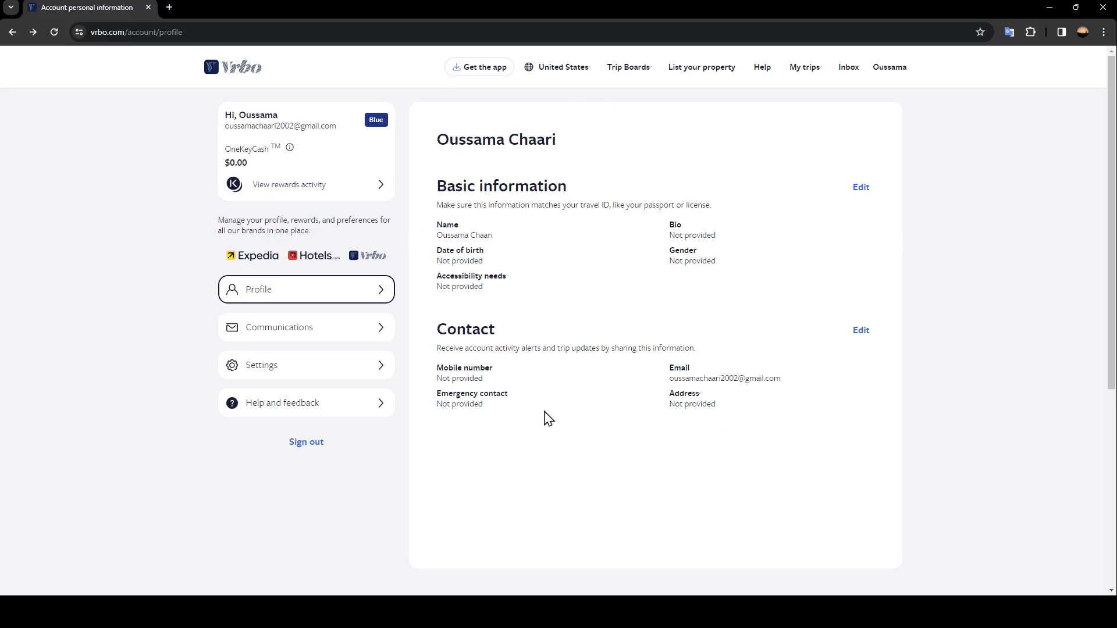
pyautogui.moveTo(316, 120)
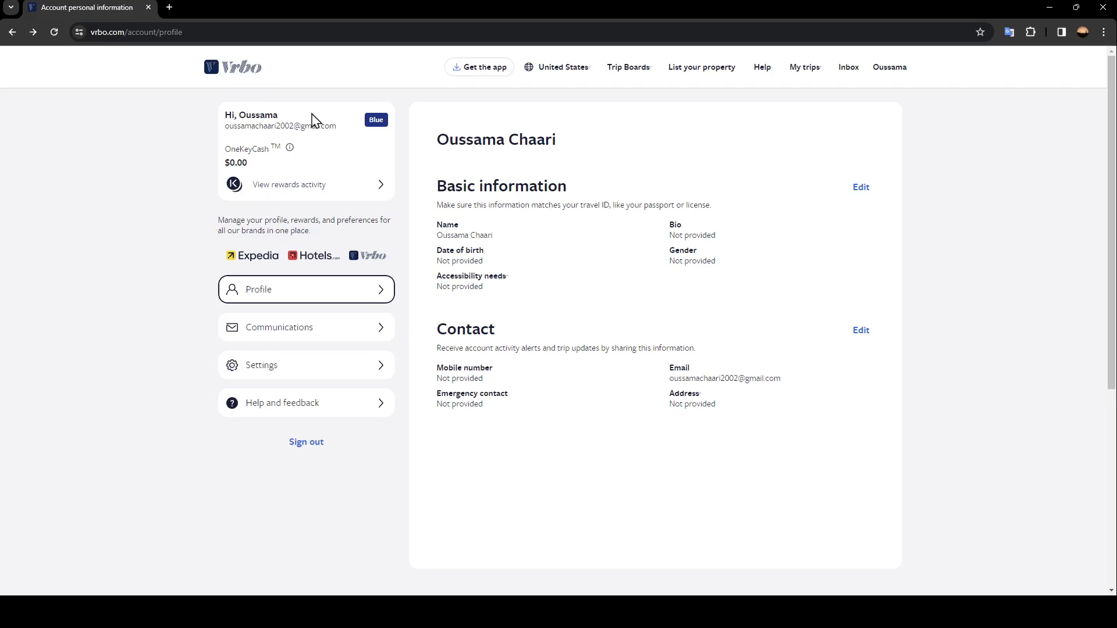
pyautogui.moveTo(413, 292)
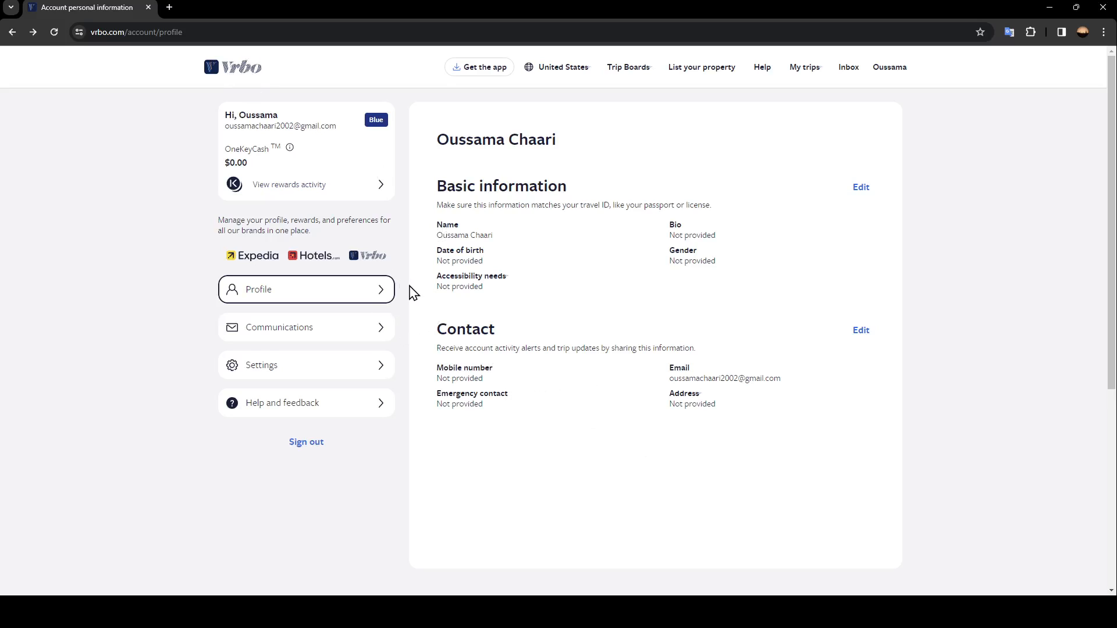
# Step: Launch the 'List your property' page in a new tab, keeping the profile page in view
pyautogui.click(700, 68)
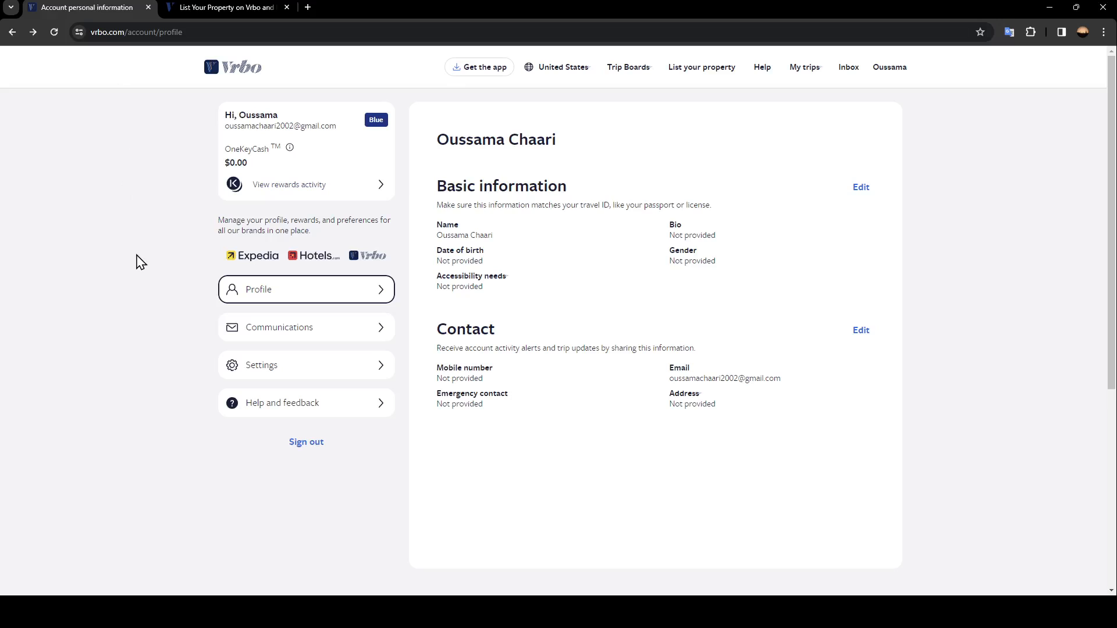
pyautogui.moveTo(129, 252)
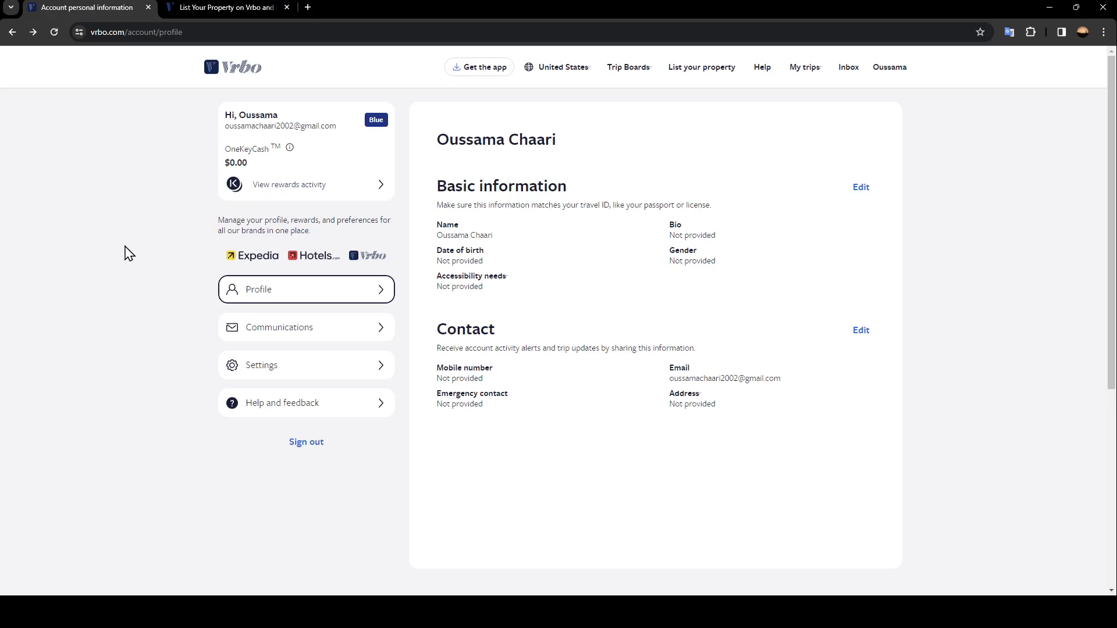